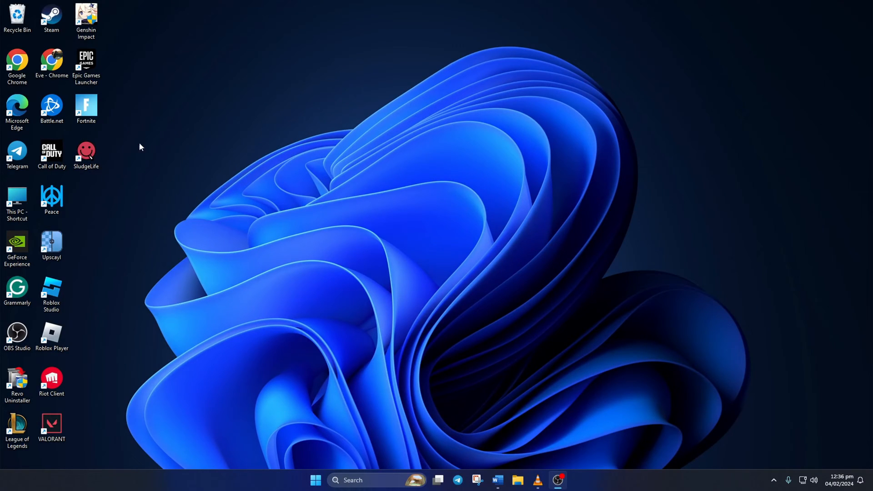
# Step: Launch Fortnite from the desktop and reach the Game settings with Matchmaking Region at Auto (76ms)
pyautogui.click(86, 109)
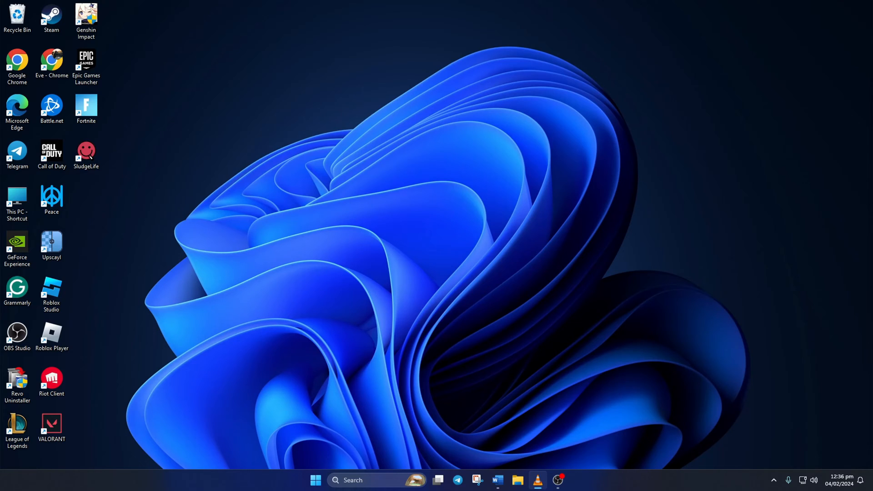
pyautogui.doubleClick(85, 105)
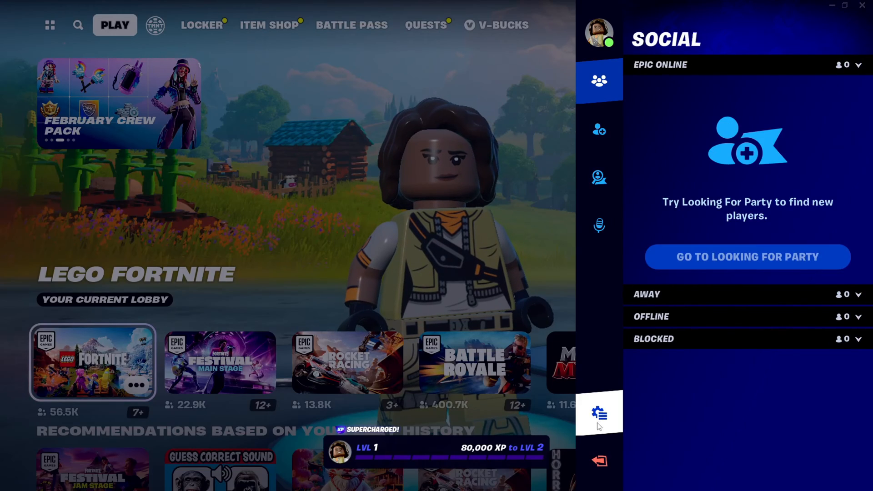
pyautogui.click(599, 414)
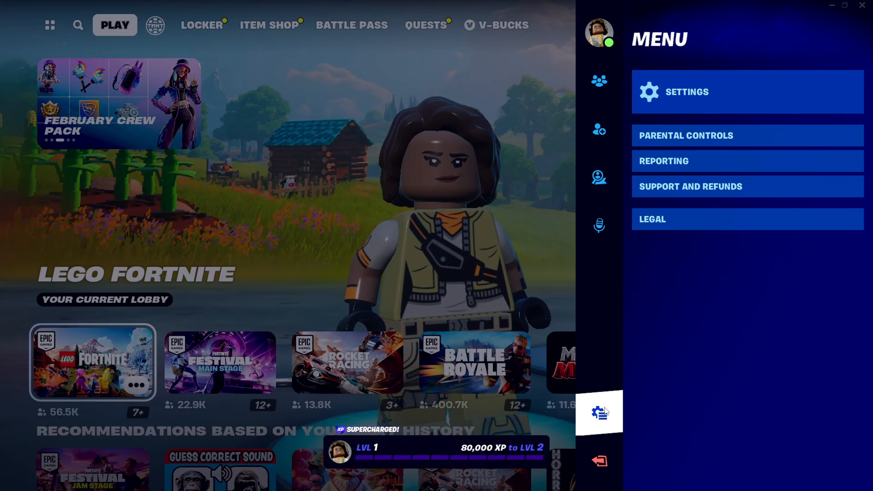
pyautogui.click(686, 91)
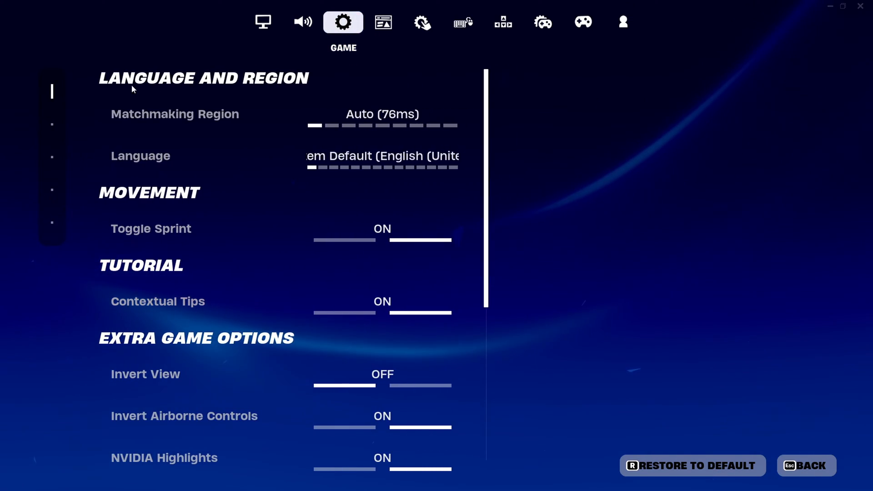
# Step: Advance Matchmaking Region from Auto to NA-East (282ms) without applying it
pyautogui.click(175, 113)
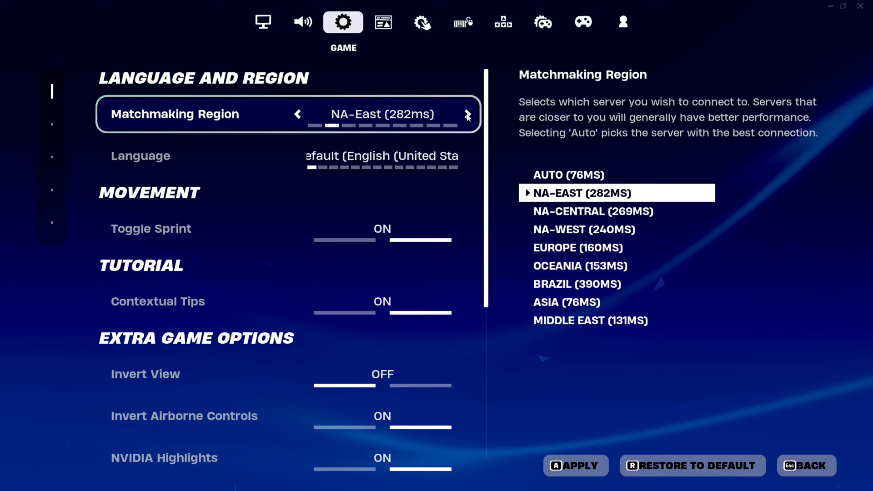
# Step: Advance Matchmaking Region to Asia (76ms) and apply the change
pyautogui.click(467, 115)
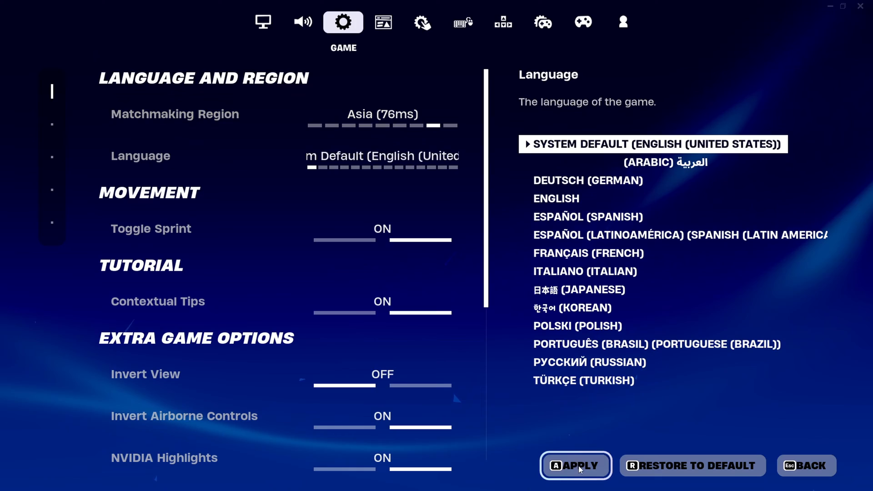
pyautogui.click(574, 466)
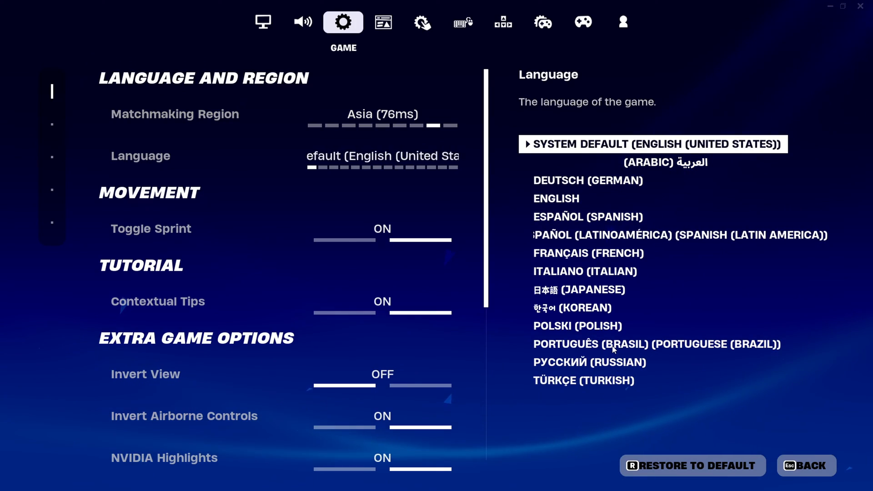